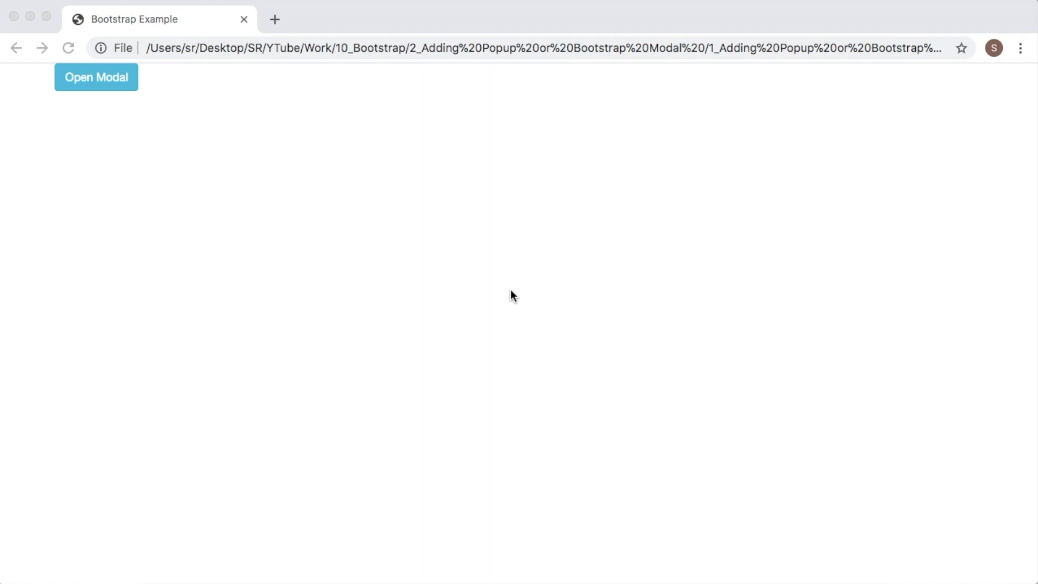
Step: Try the Open Modal button on the Chrome page before moving to its HTML source
left_click(96, 78)
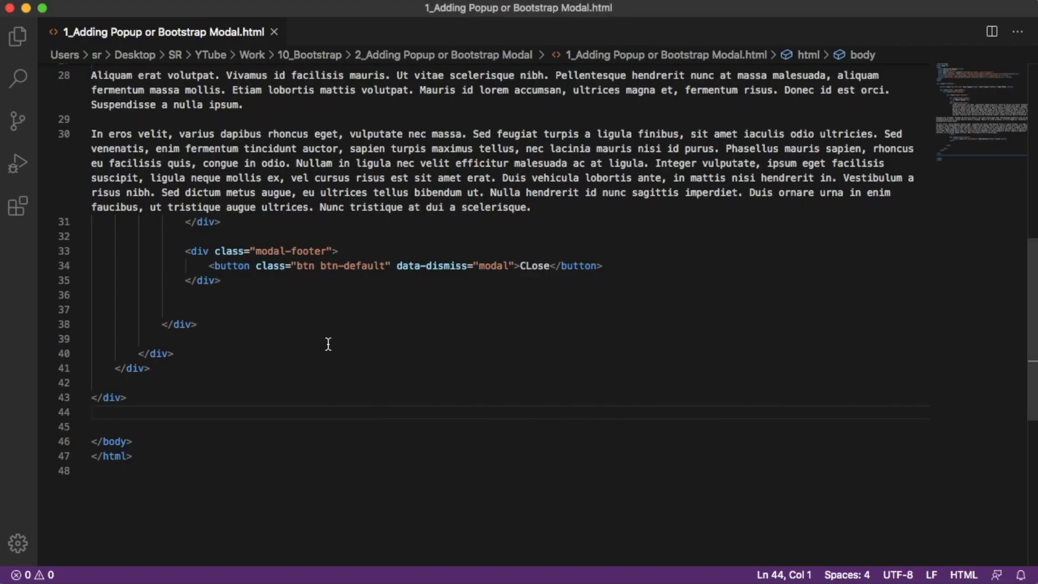
Step: Remove data-toggle/data-target from Open Modal and data-dismiss from Close, then save the file
scroll("up", 3)
type("<button class=\"btn btn-info\" >Open Modal</button>")
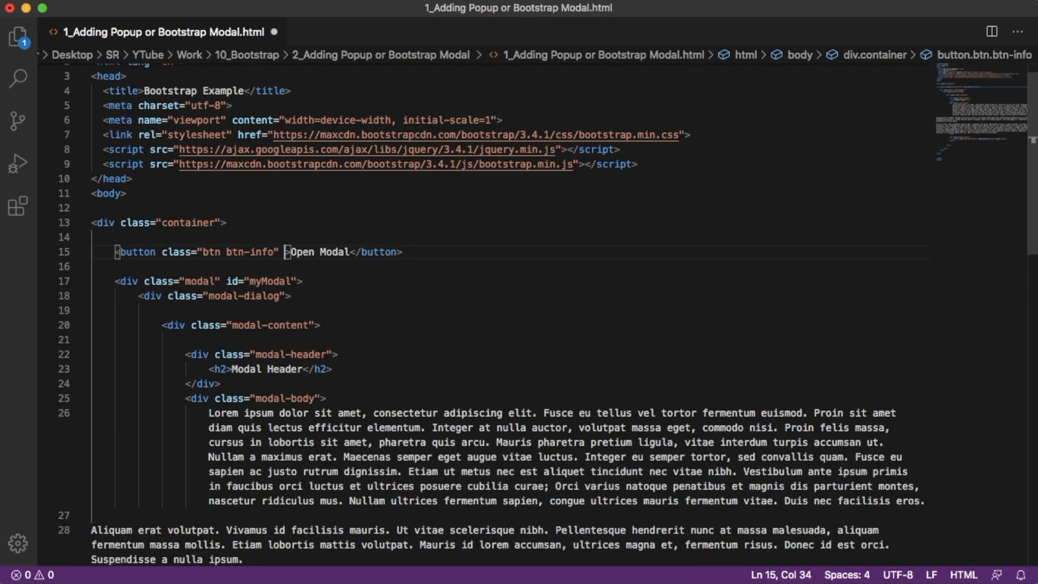
scroll("down", 3)
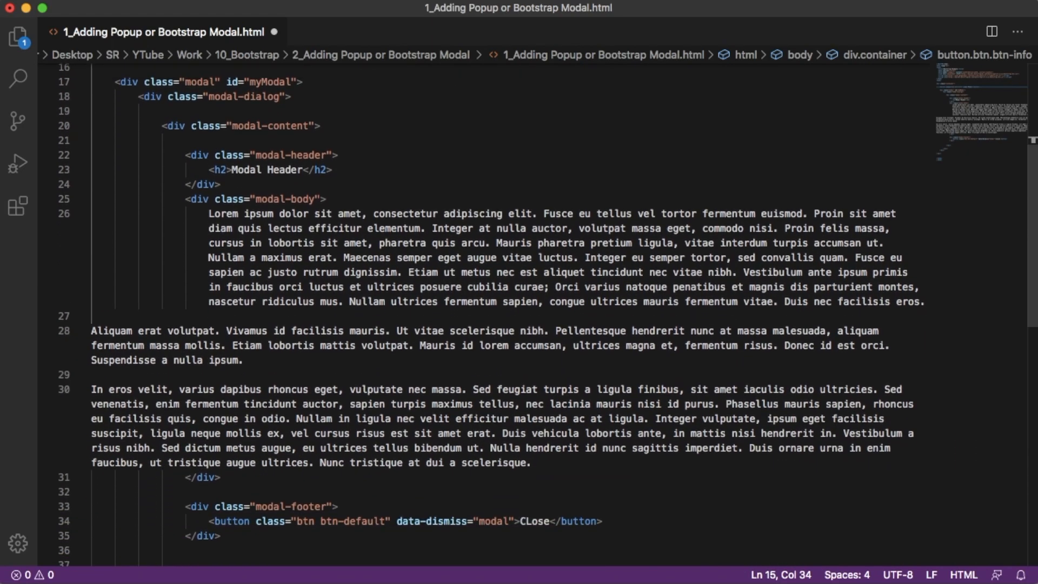
scroll("down", 3)
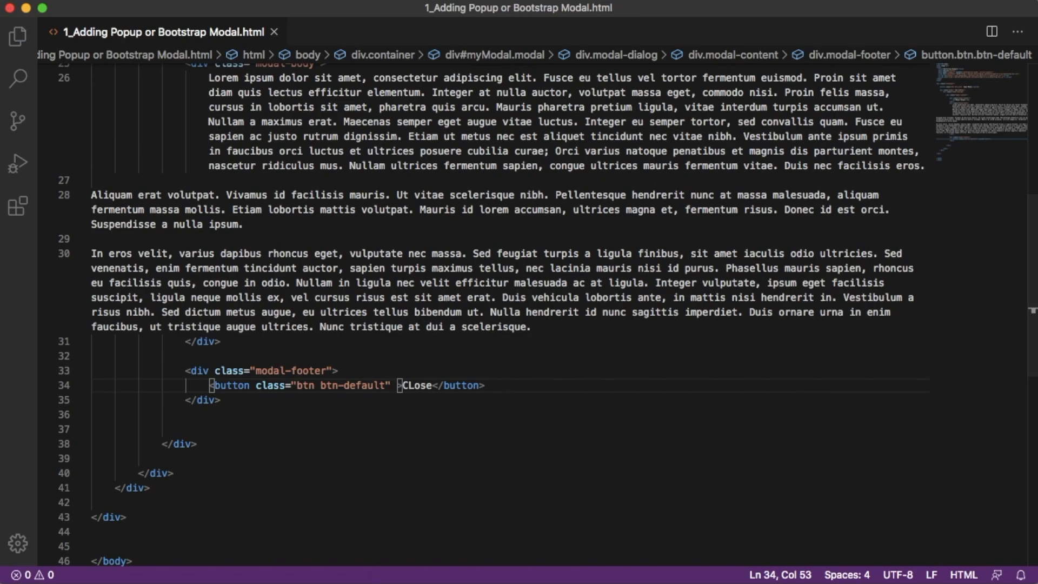
mouse_move(412, 357)
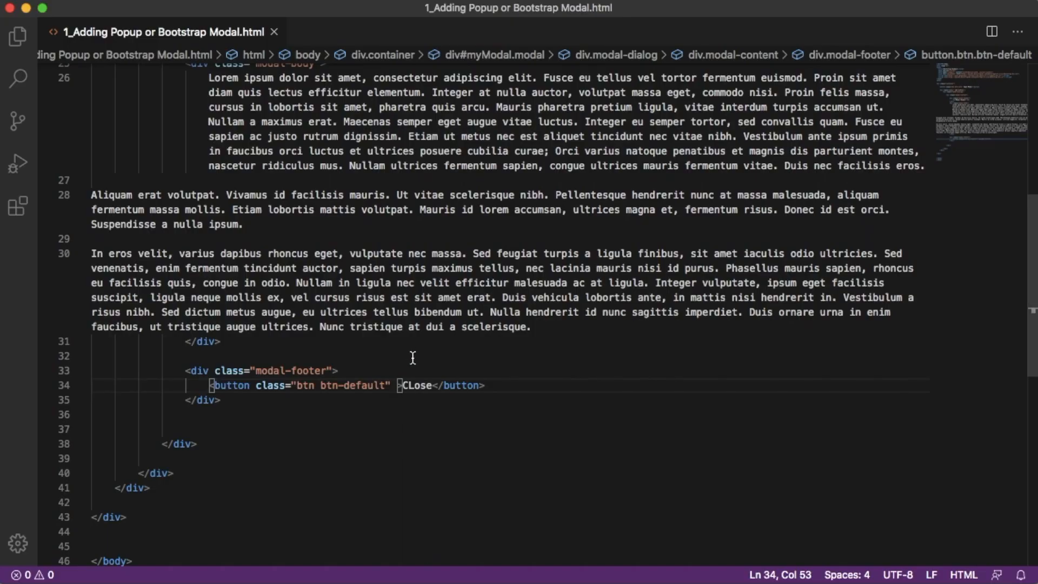
scroll("up", 3)
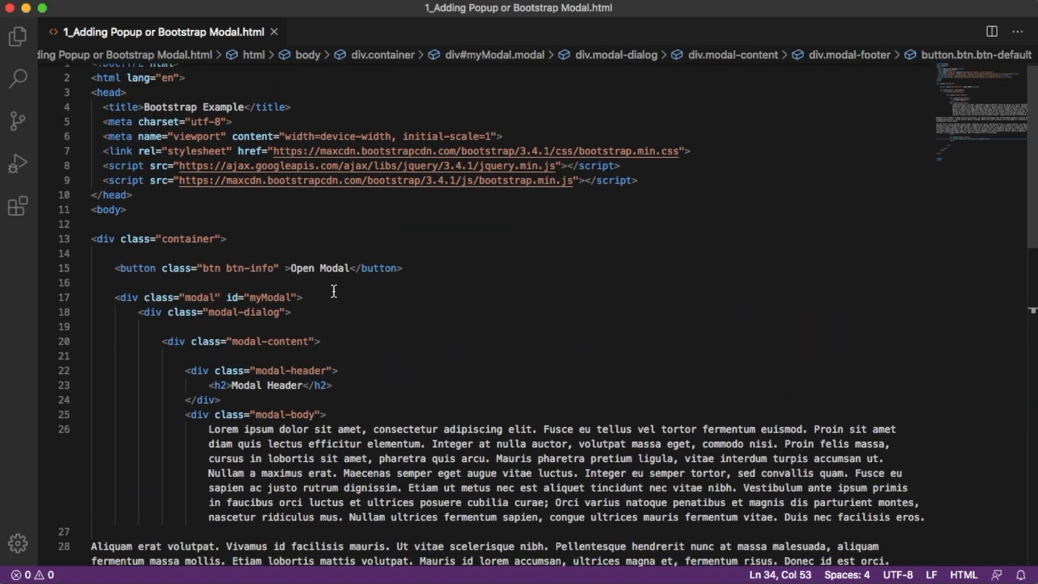
Step: Add id="OpenBtn" to the Open Modal button and id="CloseBtn" to the Close button
left_click(284, 268)
type("id=")
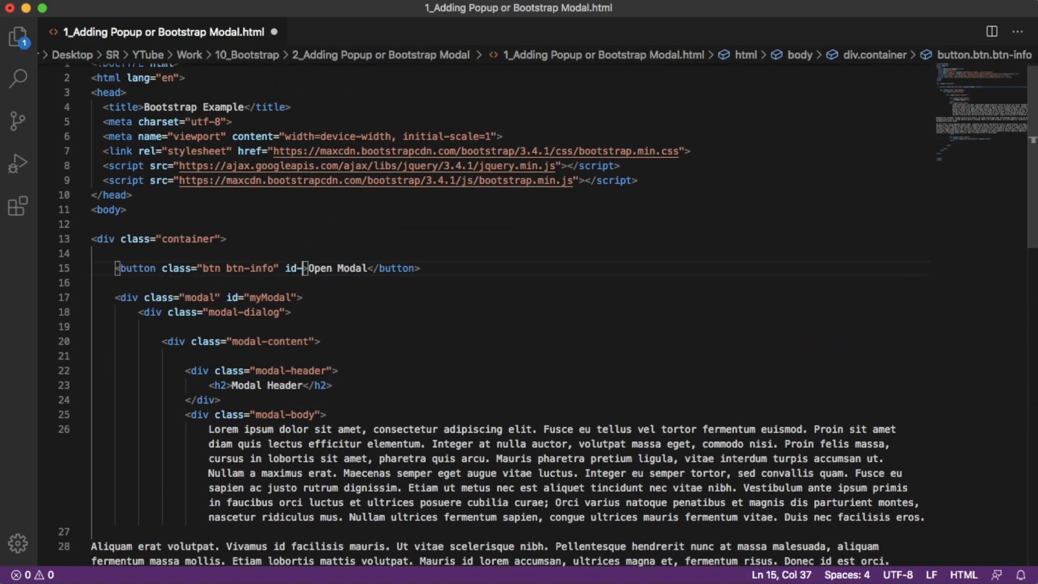
type("\"OpenBtn")
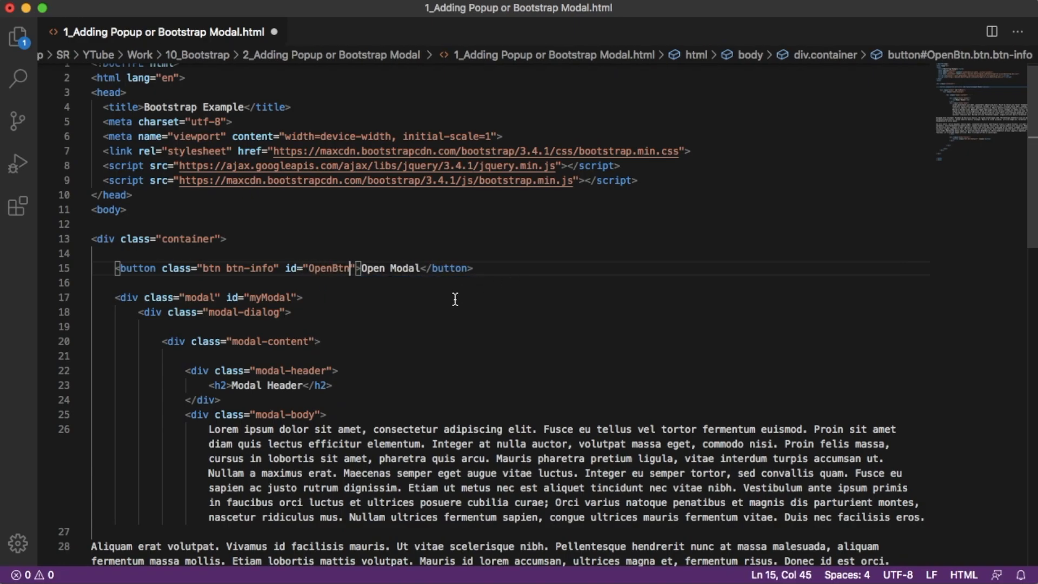
scroll("down", 3)
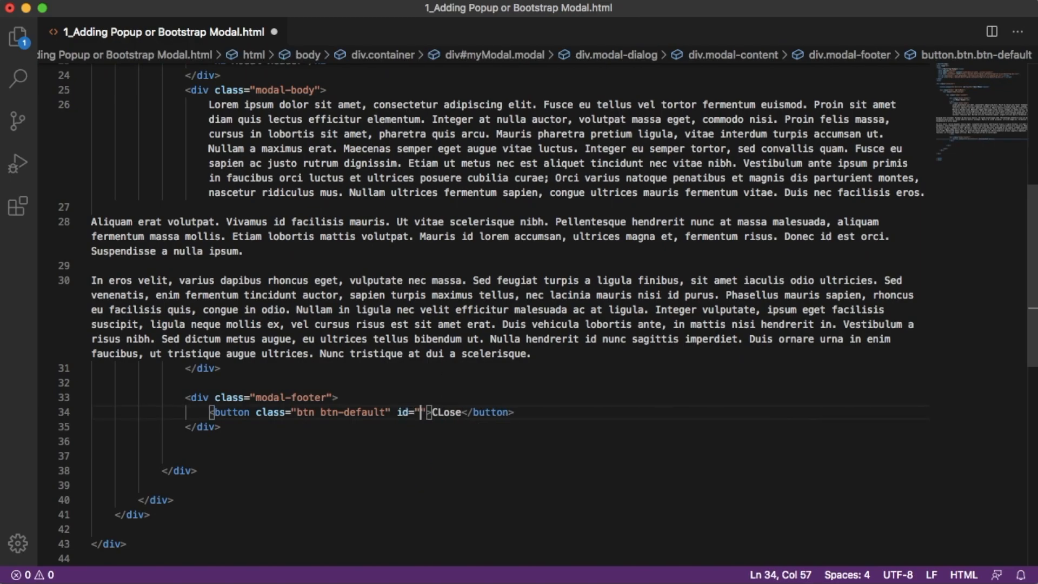
type("CloseBtn")
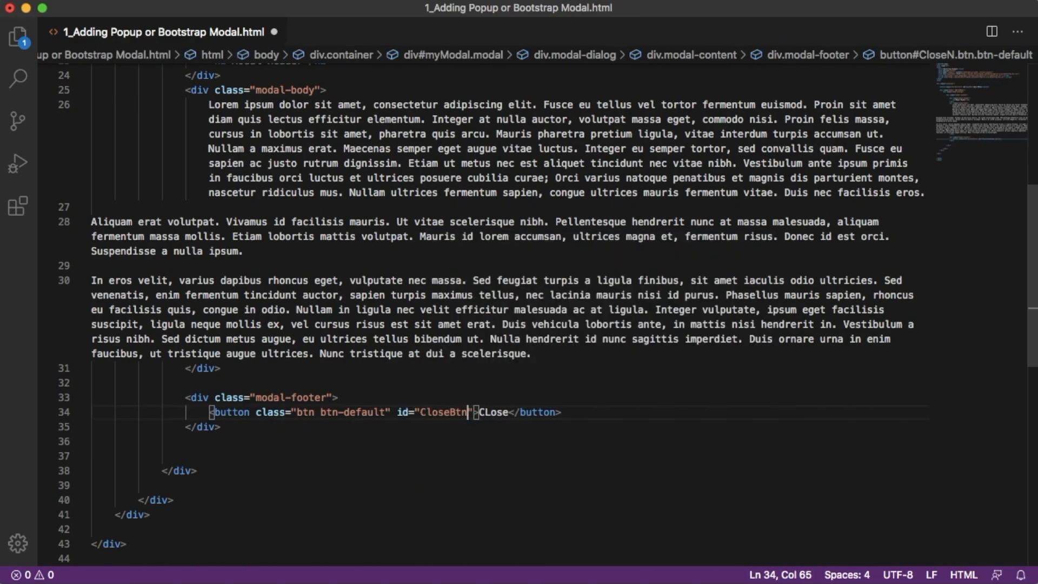
scroll("down", 3)
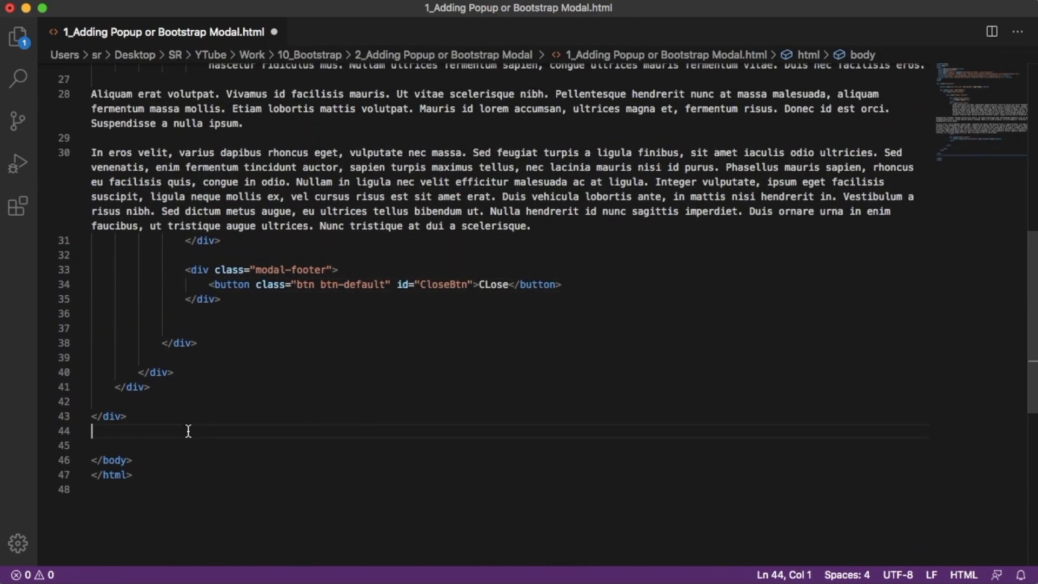
Step: Start a script block with a jQuery $("#OpenBtn").click(function) handler
type("script>")
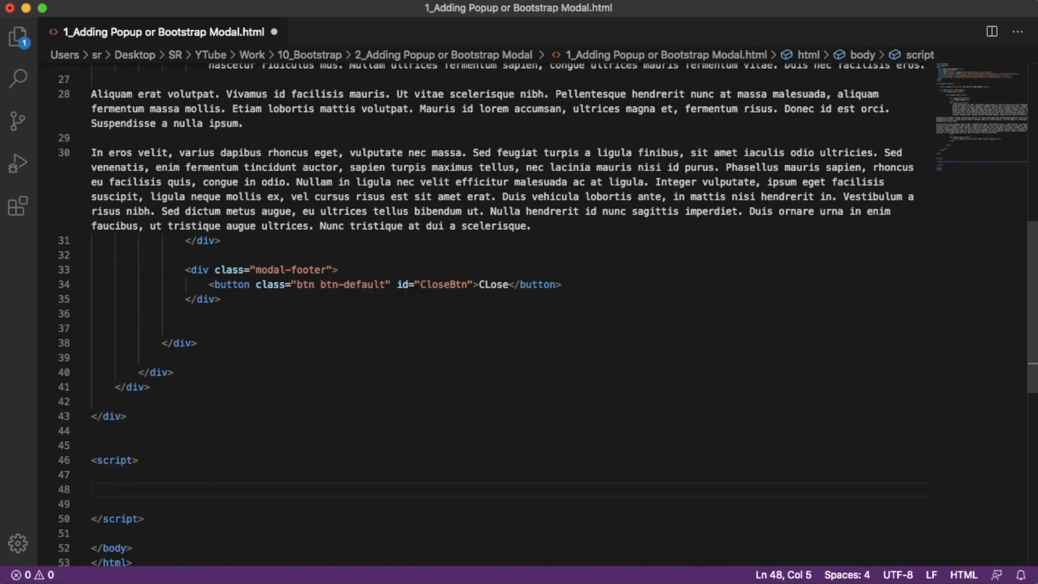
type("$")
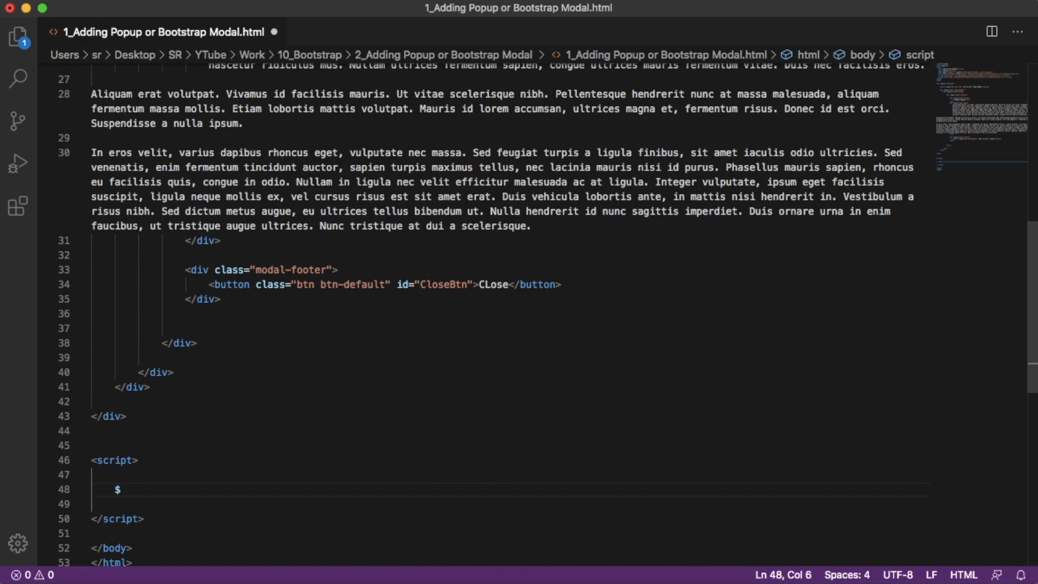
type("(\"\")")
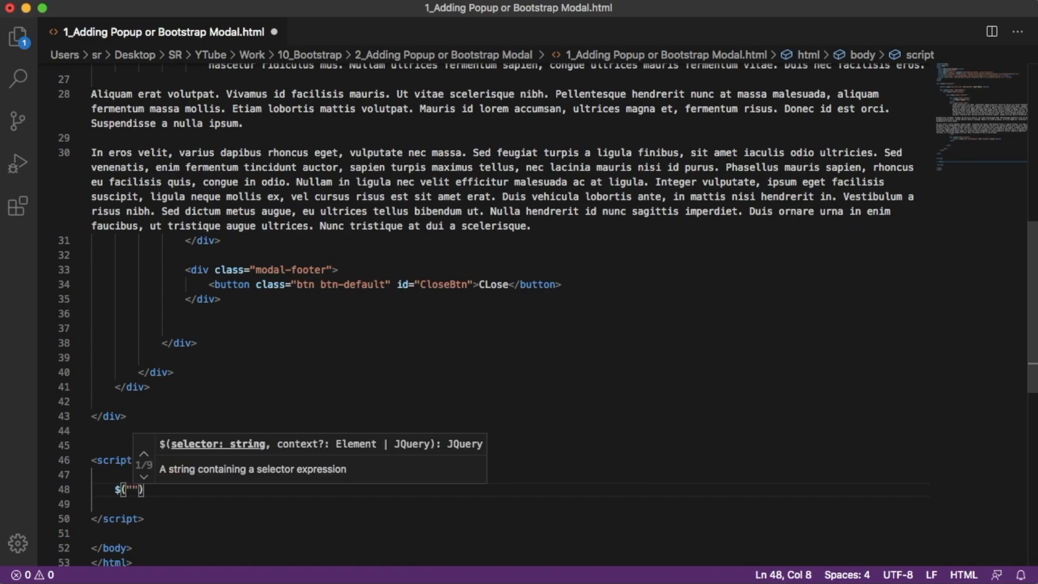
type("#OpenBtn")
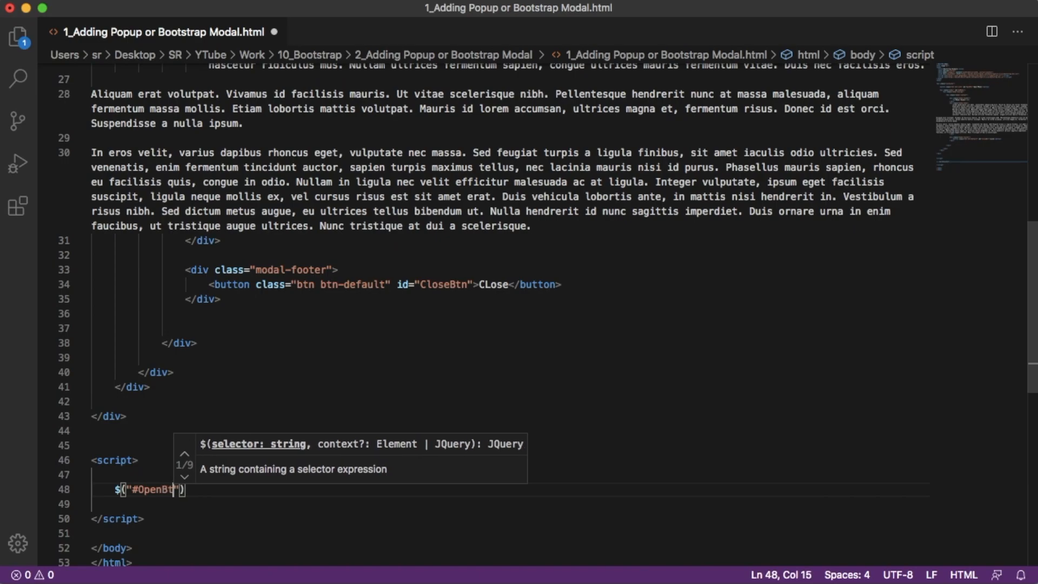
type(".")
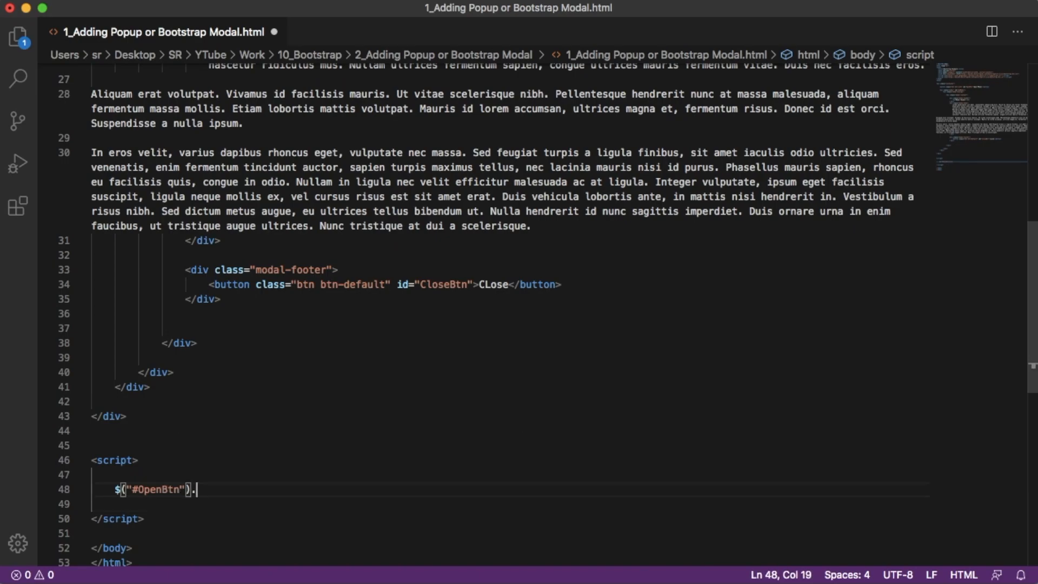
type("click(function(){")
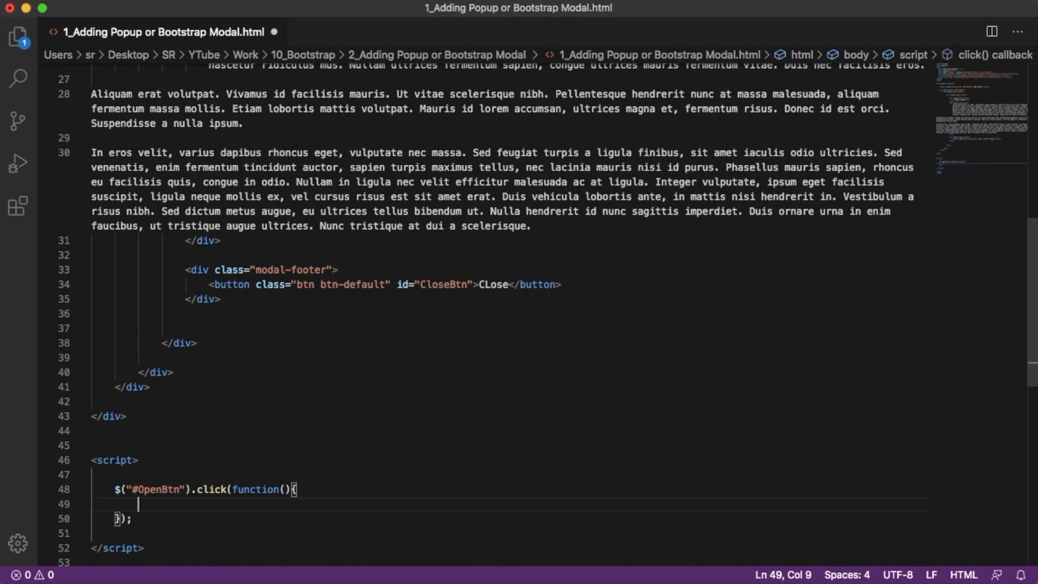
Step: Copy the myModal id from the modal's div for reuse in the handler
scroll("up", 3)
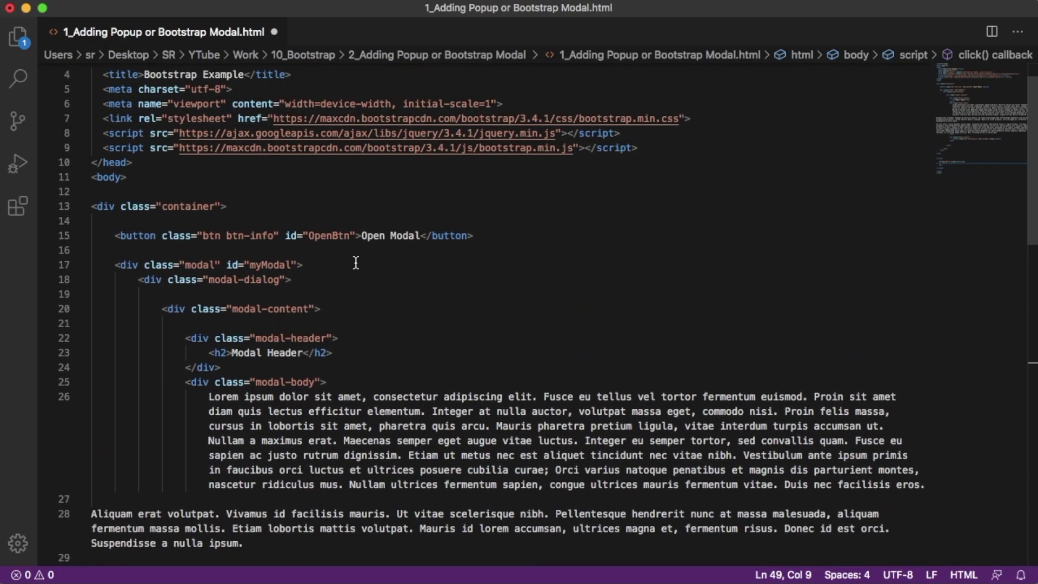
left_click(264, 262)
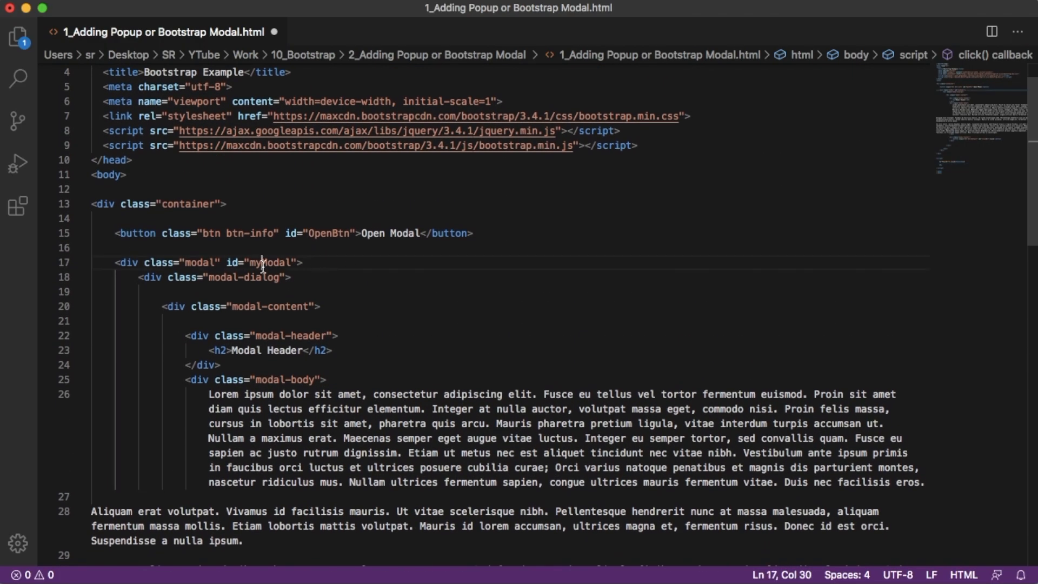
double_click(270, 261)
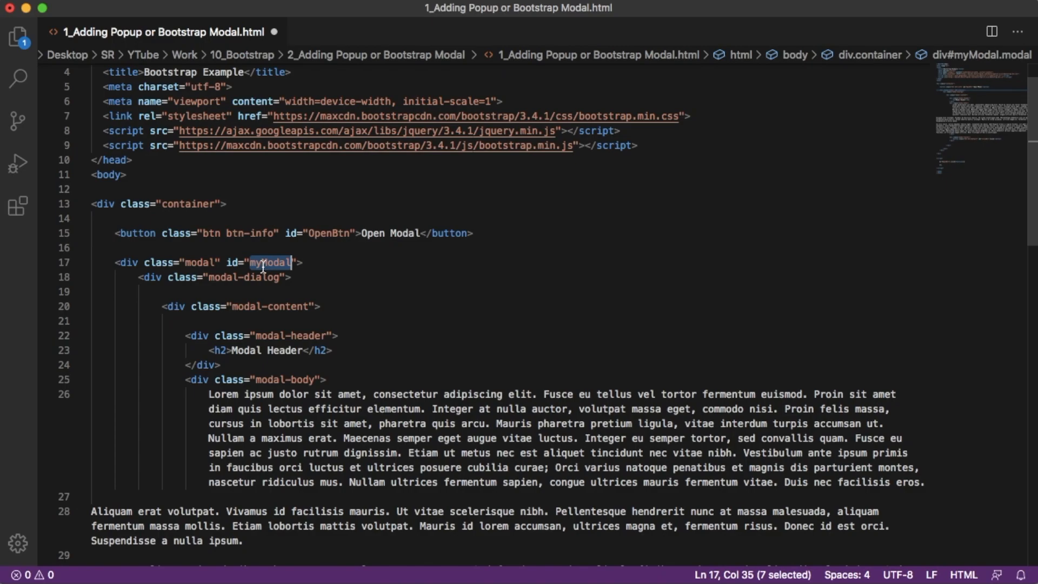
mouse_move(342, 232)
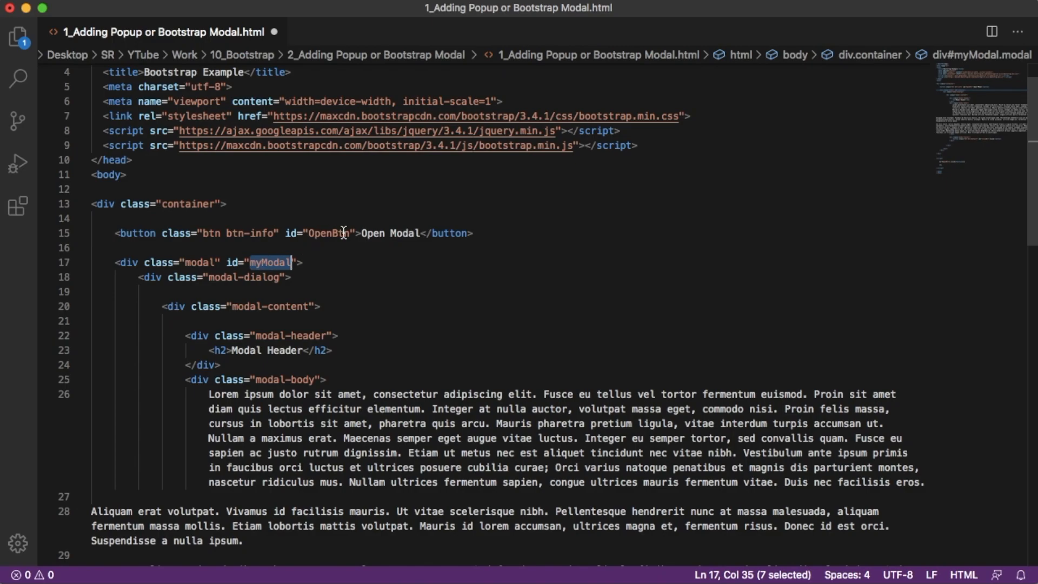
scroll("down", 3)
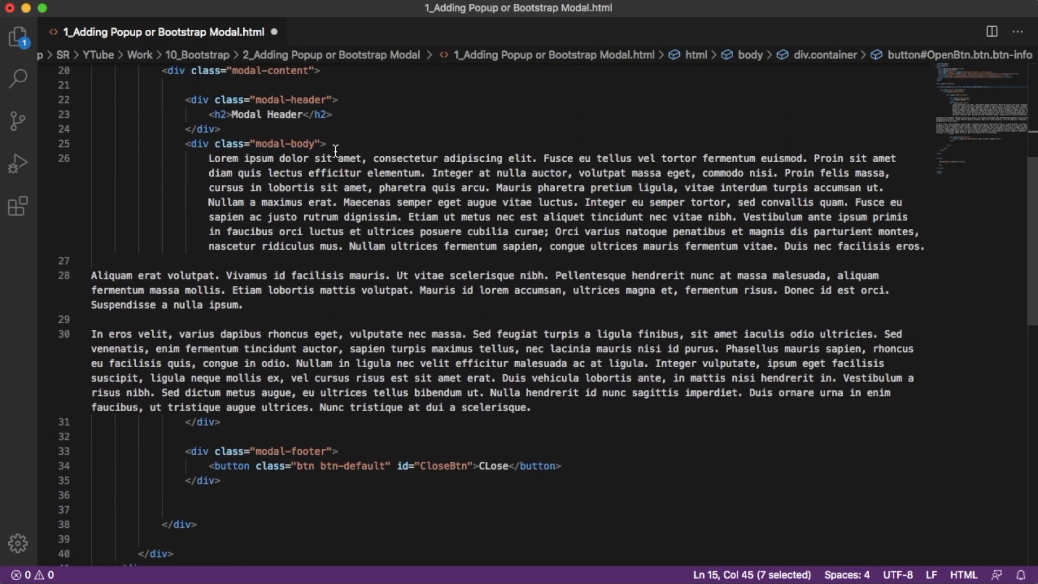
scroll("up", 3)
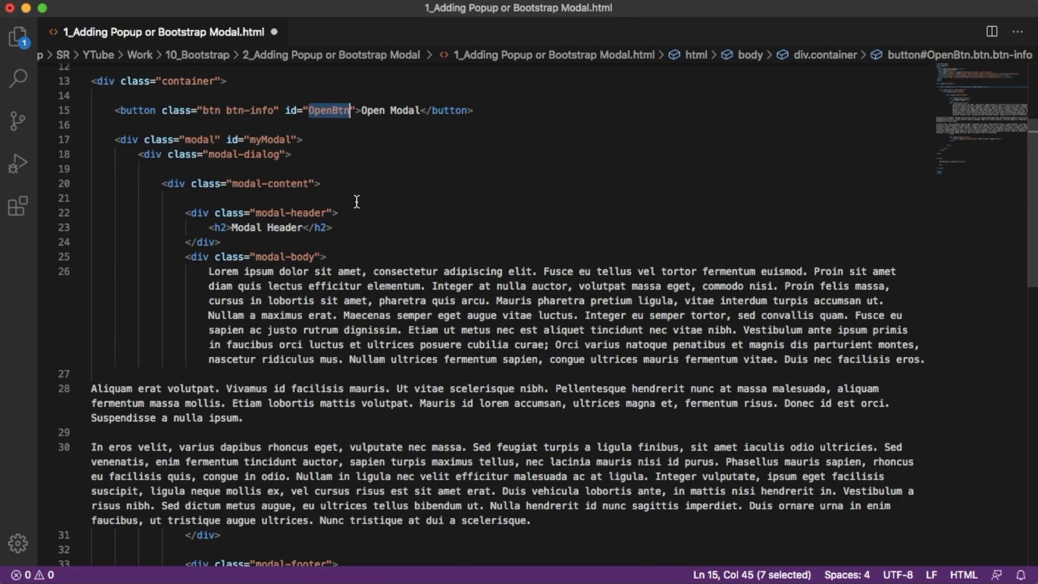
scroll("down", 3)
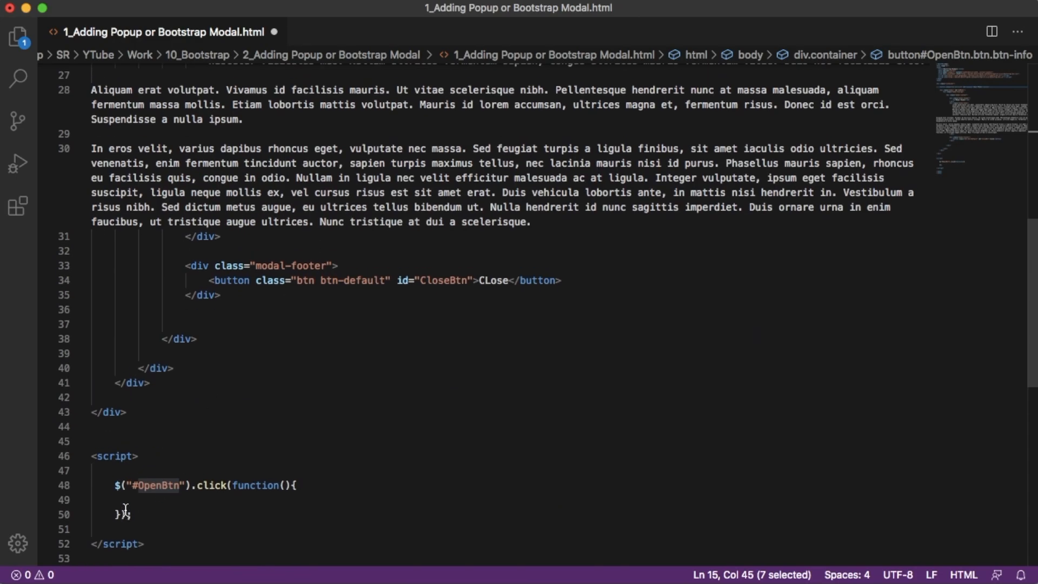
Step: Fill the handler body with $("#myModal").modal(); to show the modal
left_click(160, 497)
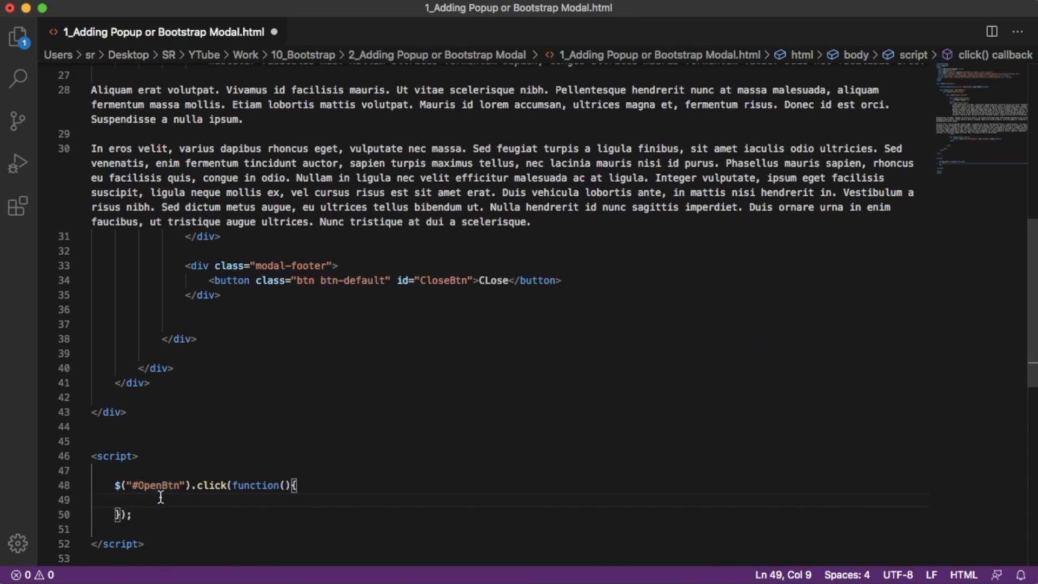
type("{}")
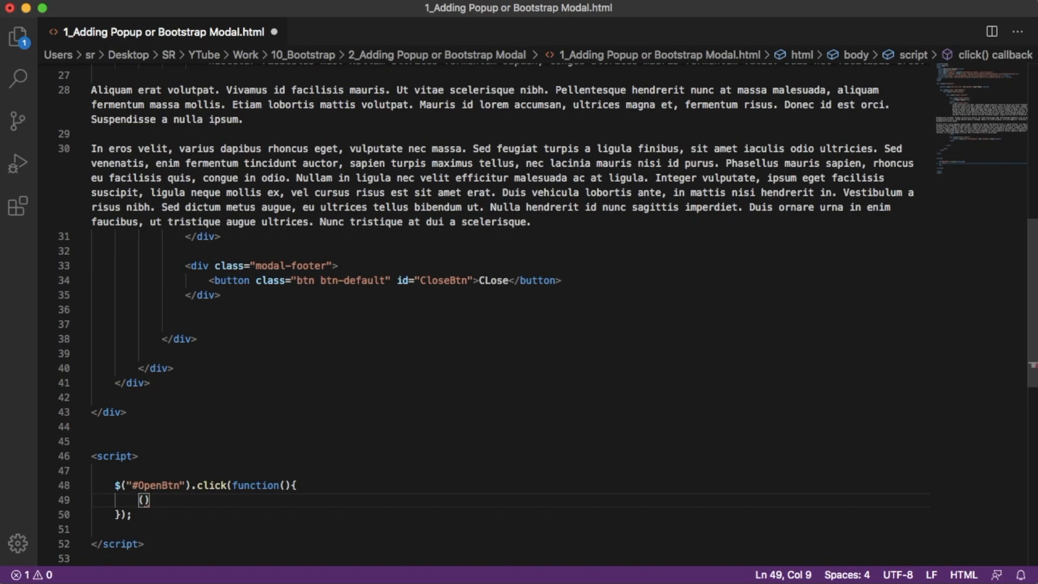
type("$(\"#\"")
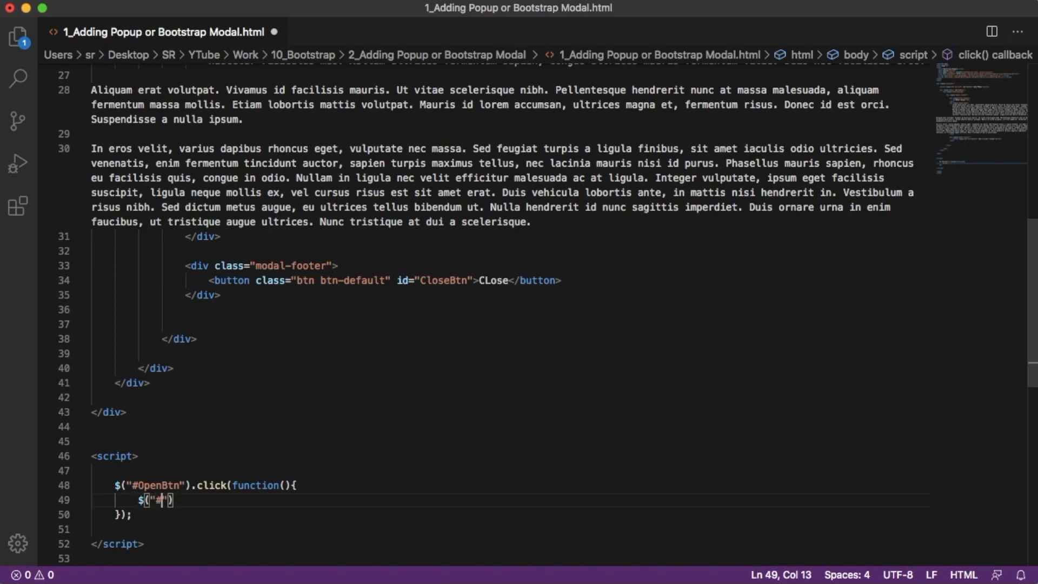
type("myModal")
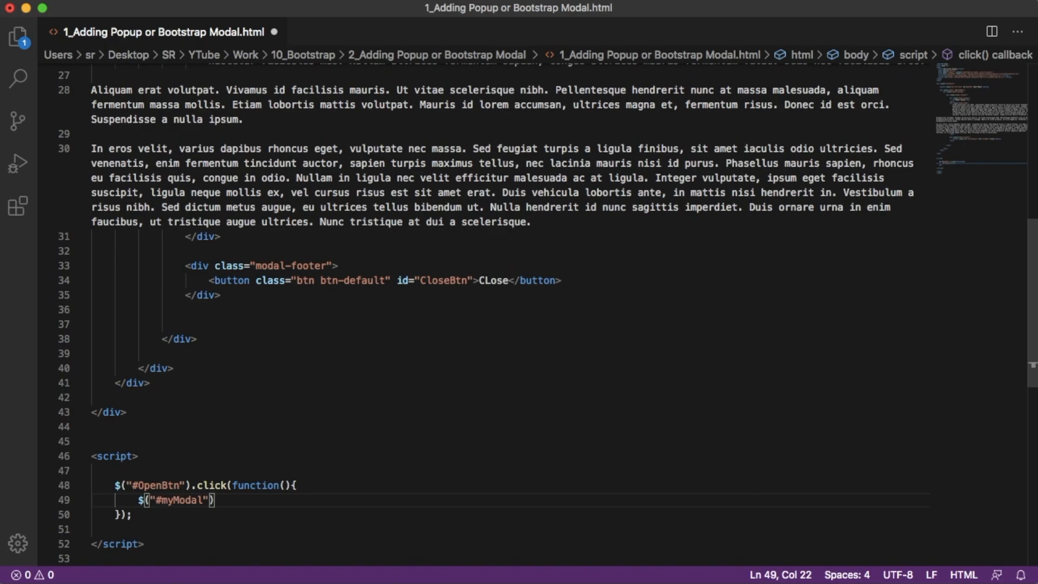
type(".modal();")
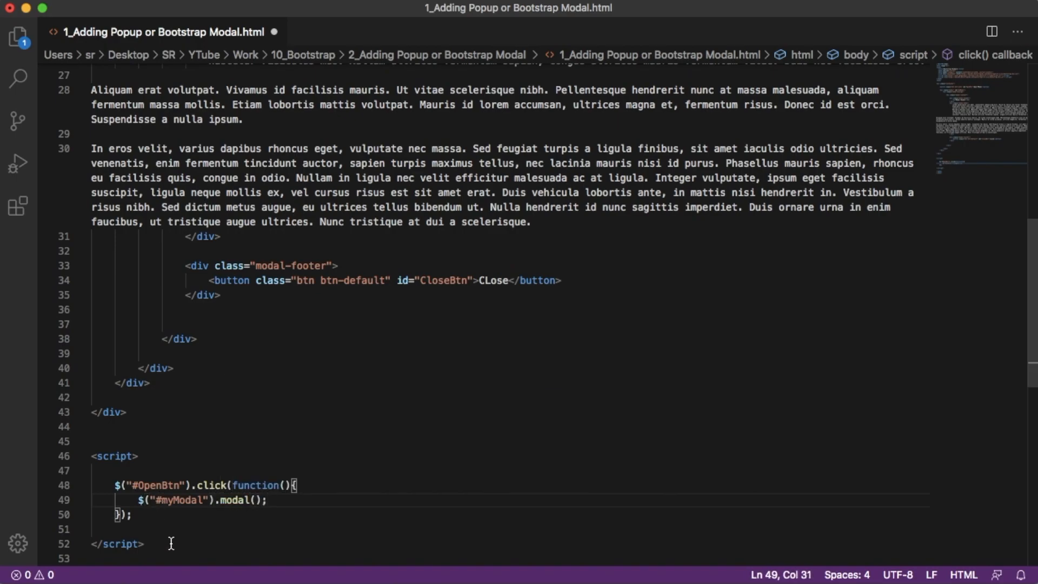
scroll("down", 3)
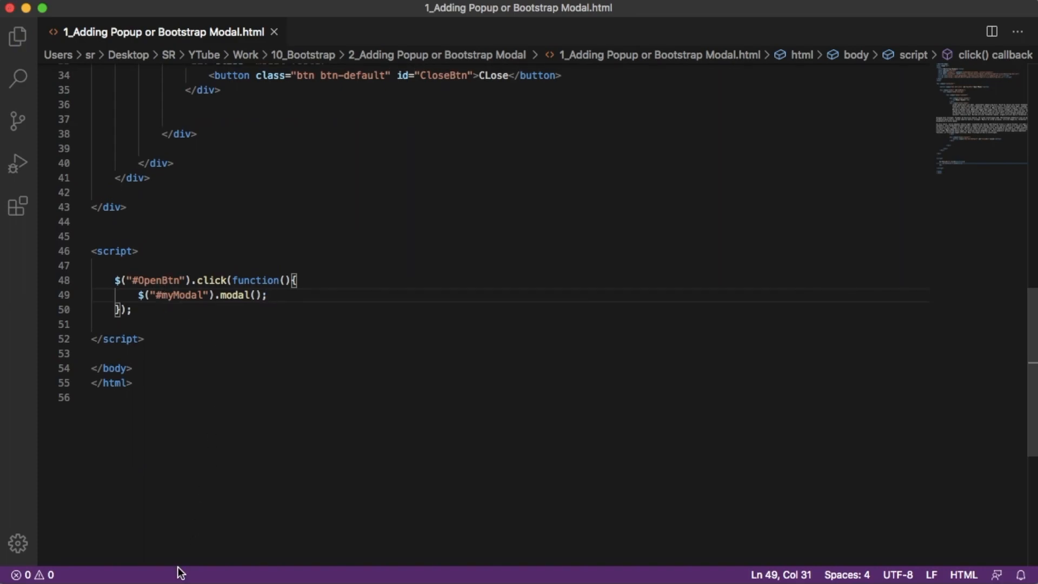
Step: Reload the page in Chrome and open the modal with the Open Modal button
left_click(96, 78)
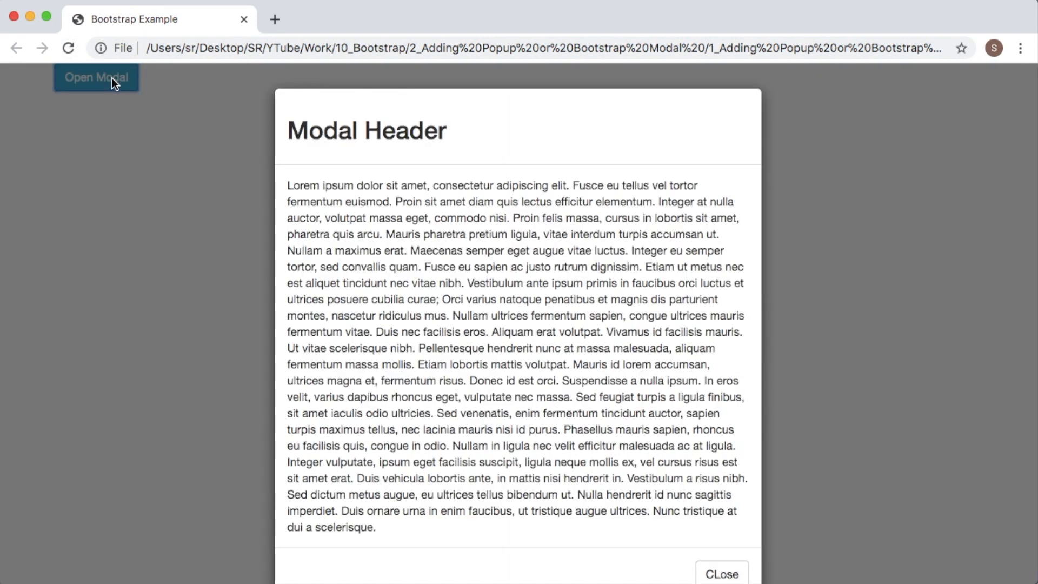
mouse_move(501, 296)
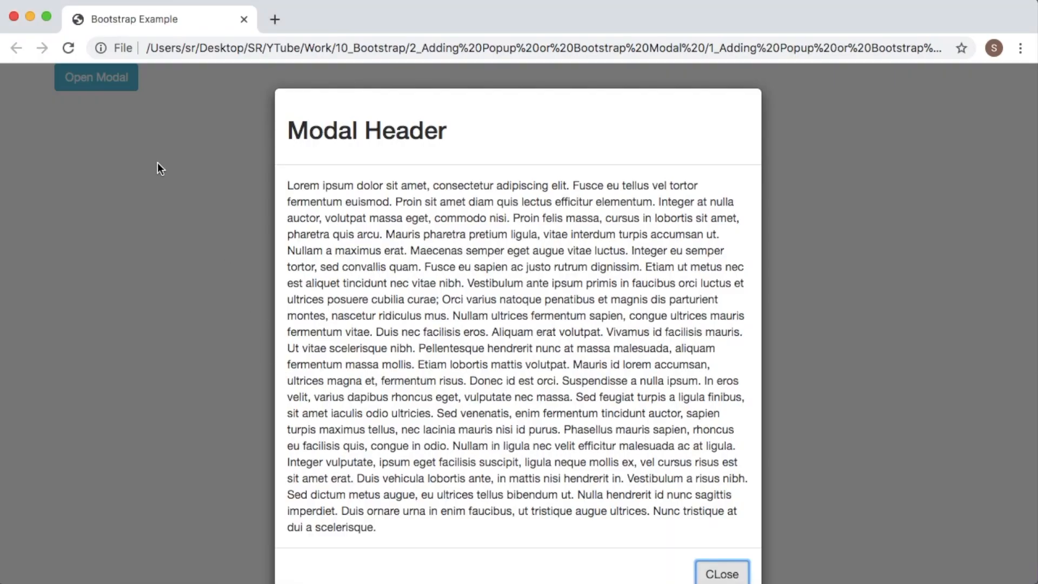
left_click(720, 574)
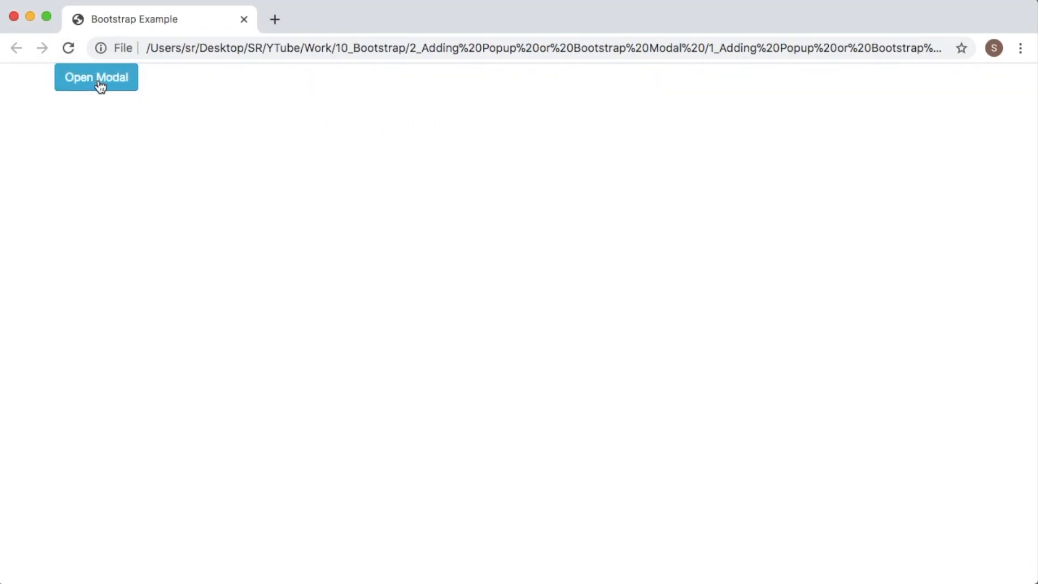
left_click(97, 77)
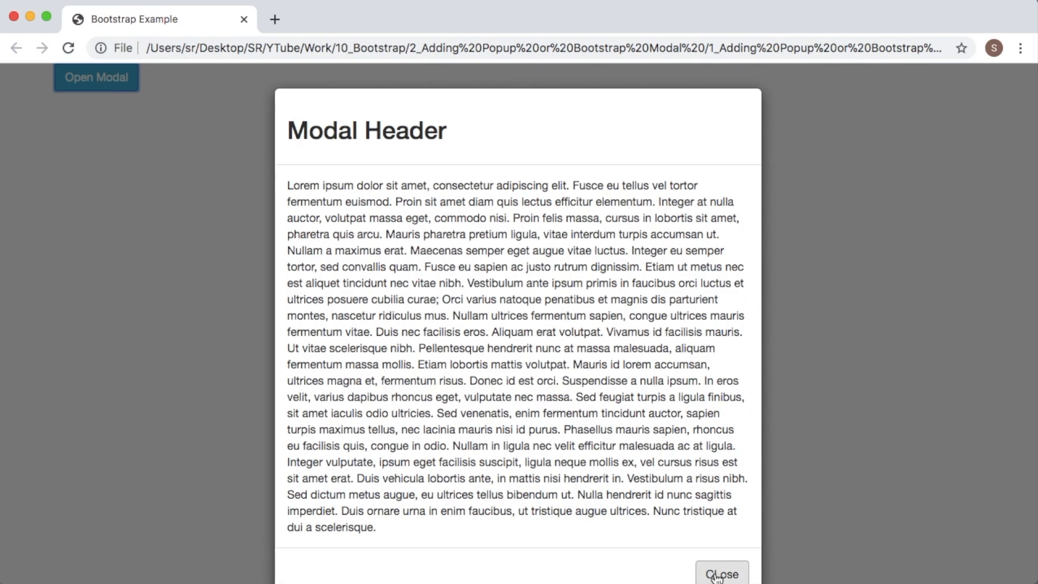
left_click(721, 574)
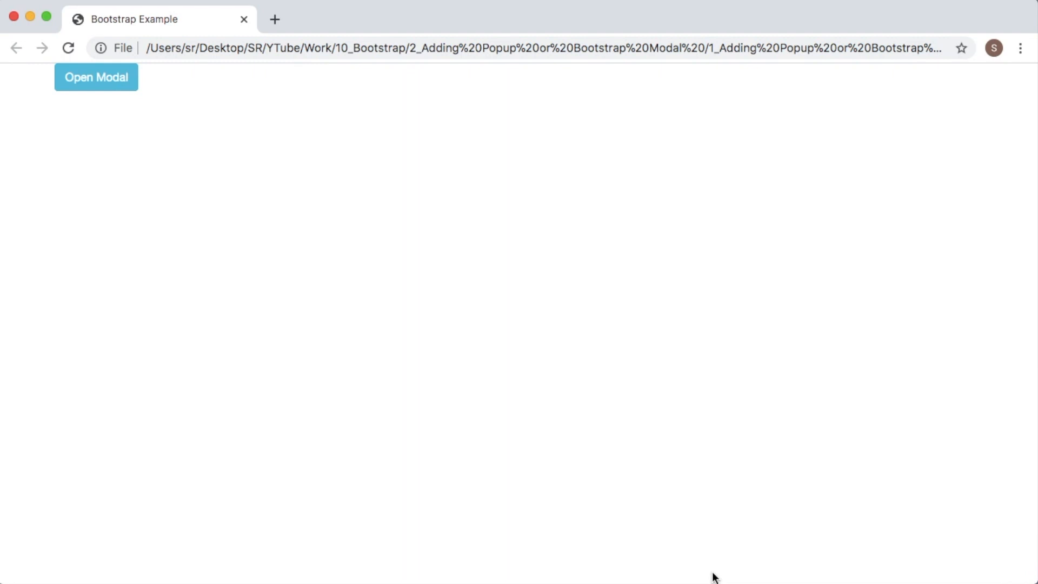
left_click(96, 78)
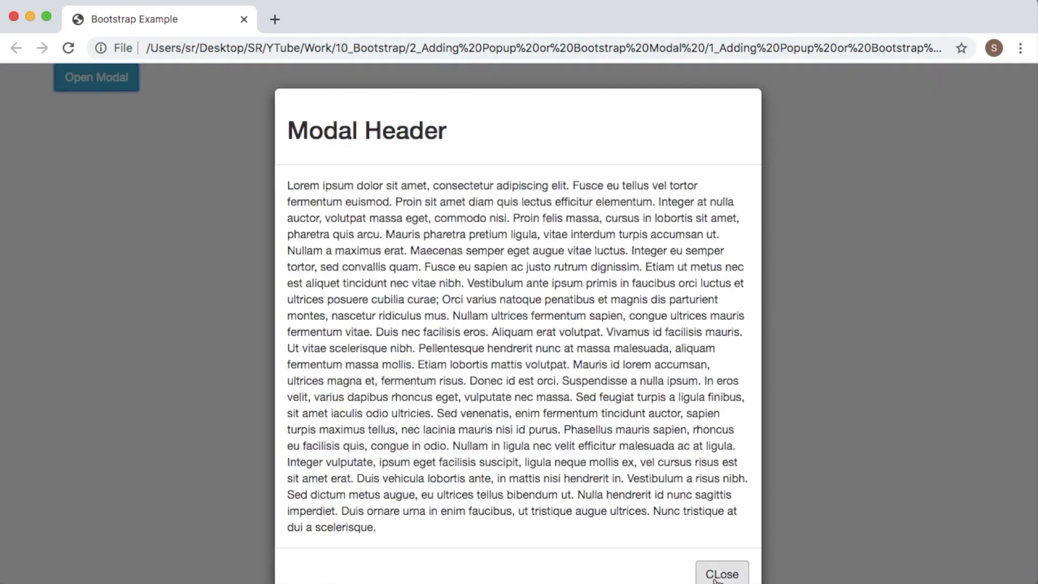